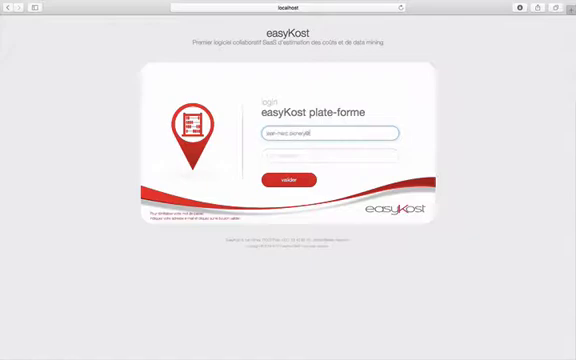
text(@easy-kost)
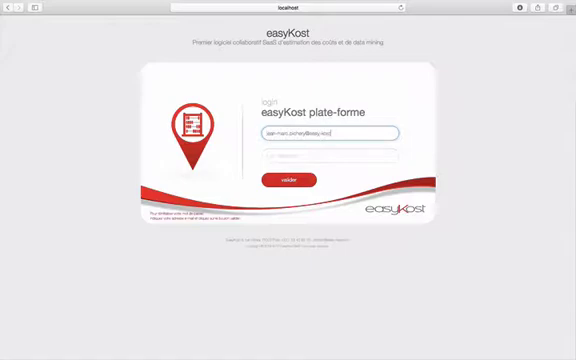
click(330, 153)
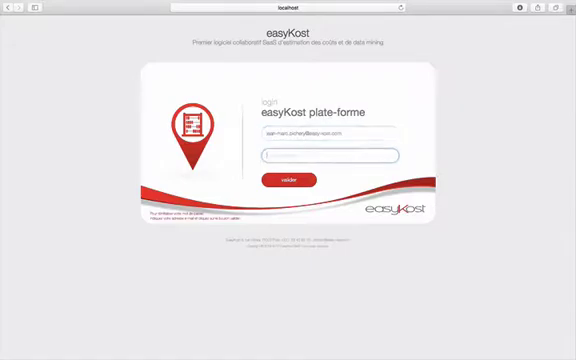
text(password)
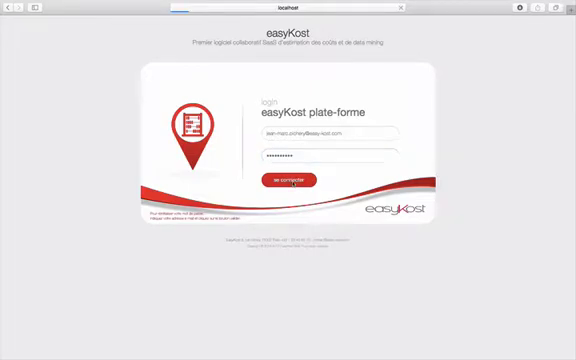
Step: Log in, switch the interface to American English, and open the estimation area
click(288, 181)
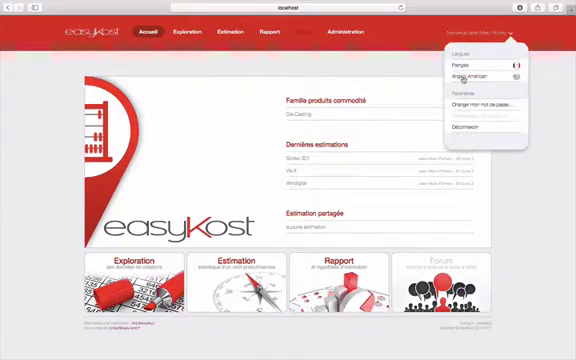
click(466, 75)
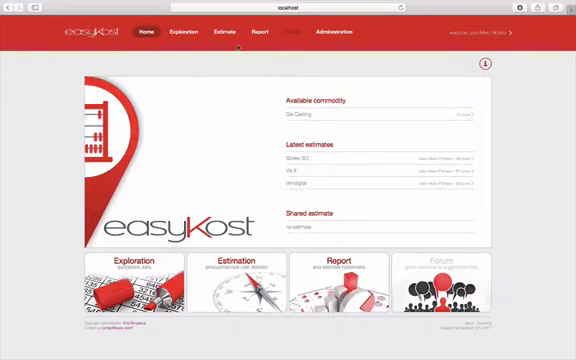
click(186, 31)
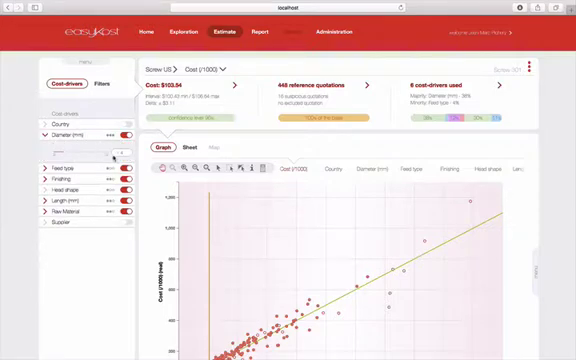
Step: Switch the screw's raw material from Stainless steel to Steel, lowering the cost to $87.47
click(60, 166)
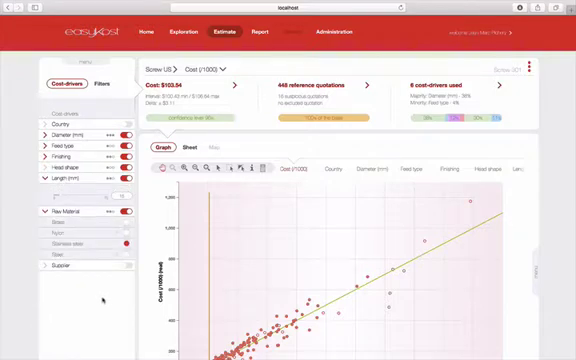
click(130, 212)
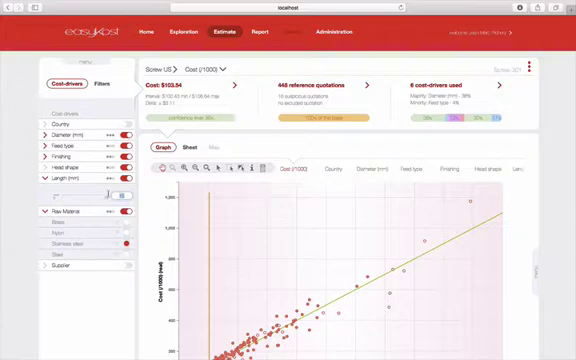
click(120, 193)
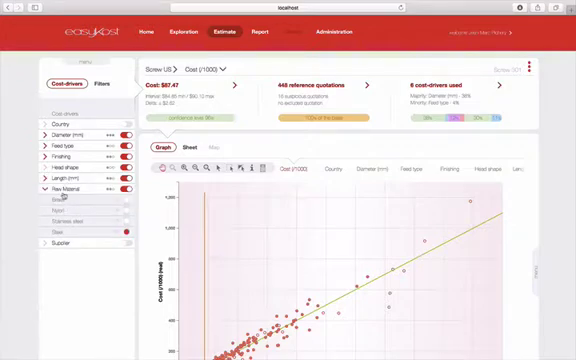
click(48, 187)
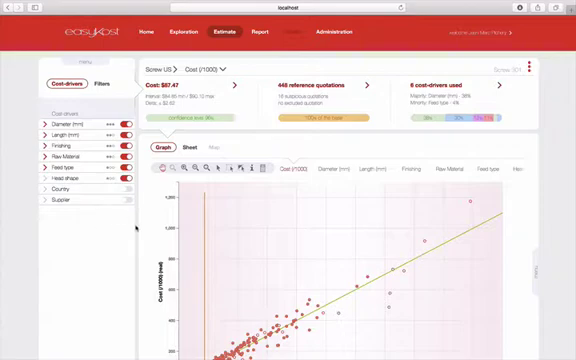
mouse_move(140, 225)
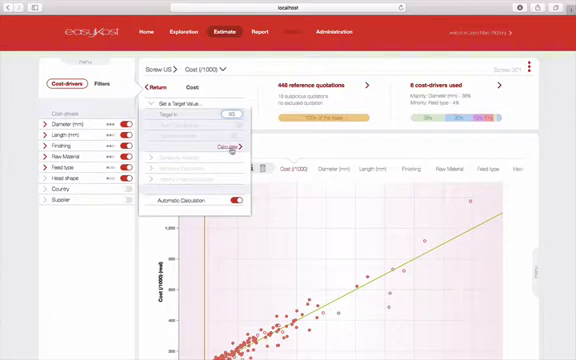
Step: Calculate the target estimate cards for length, diameter, head shape and head type
click(229, 147)
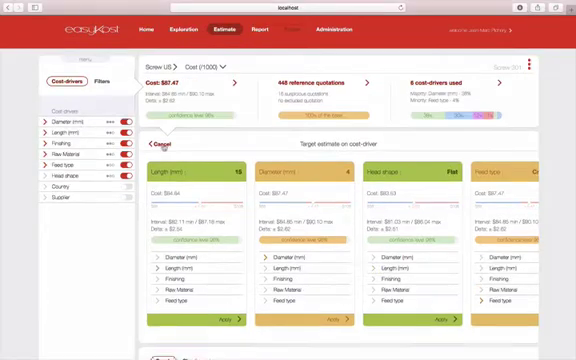
Step: Cancel the target estimate panel to return to the $87.47 cost graph
click(156, 135)
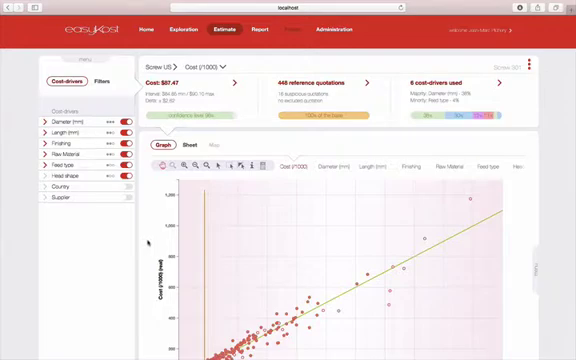
Step: Scroll down the Graph tab to colour quotations by raw material and size by length
scroll(down, 3)
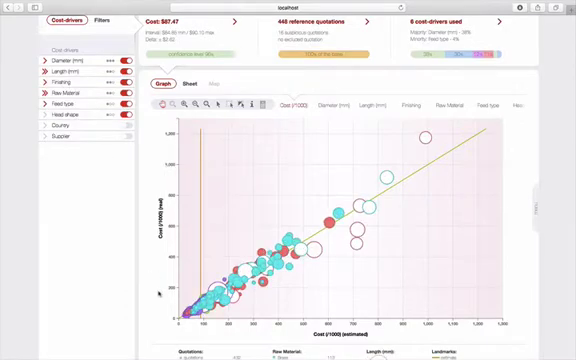
scroll(down, 3)
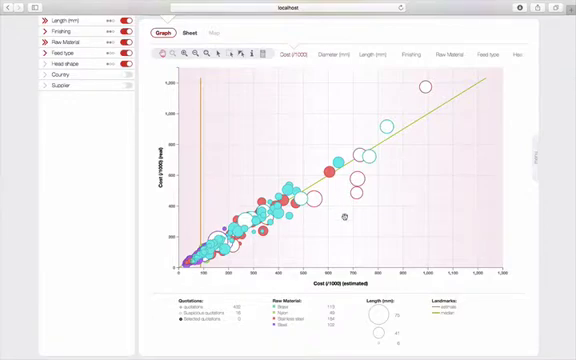
mouse_move(290, 253)
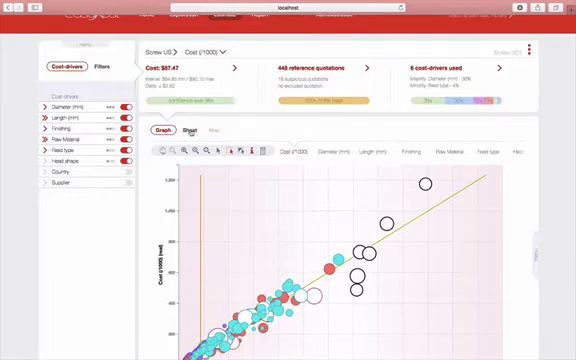
Step: View the quotations data sheet, then go back to the cost graph
click(189, 129)
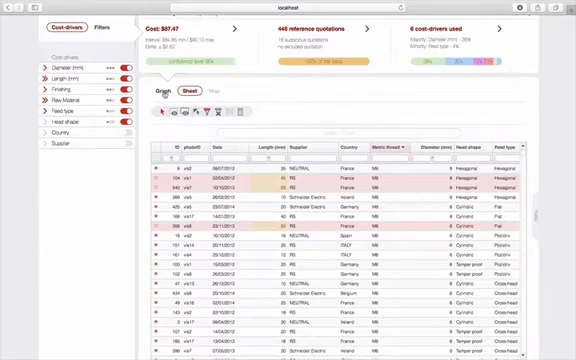
click(168, 92)
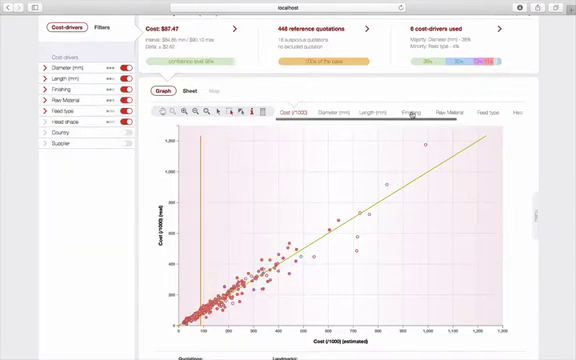
Step: Plot cost against finishing type, then return to the easyKost home page
click(409, 113)
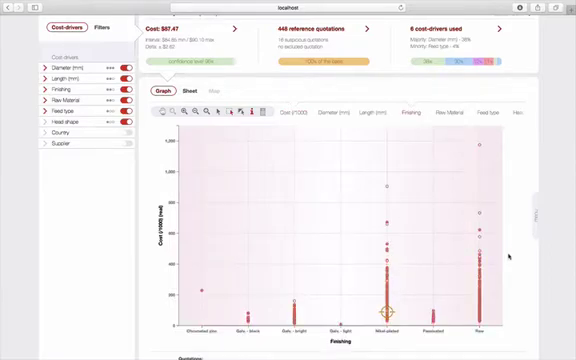
scroll(down, 3)
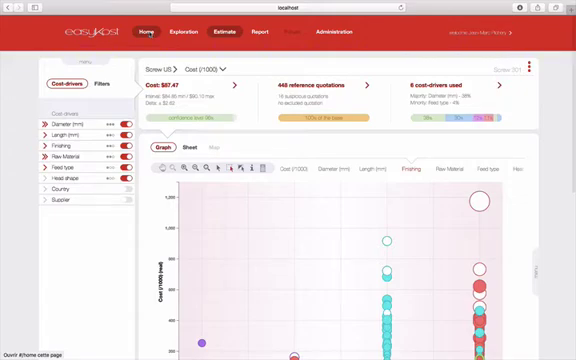
click(146, 33)
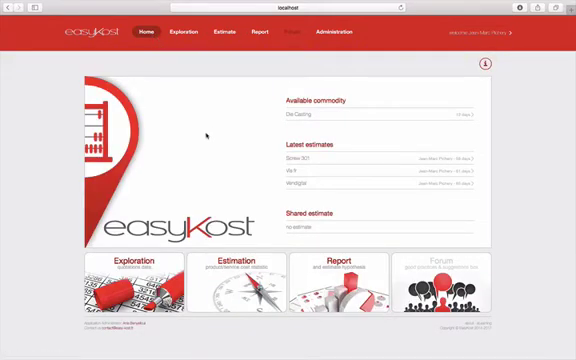